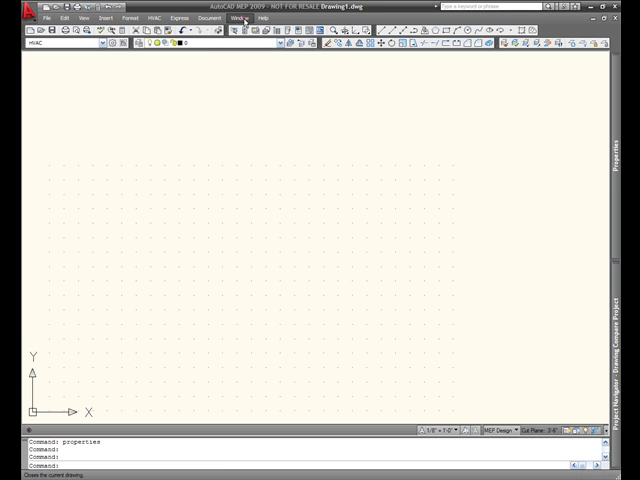
Open the Drawing Compare palette and dismiss its subscription-only feature notice.
left_click(246, 17)
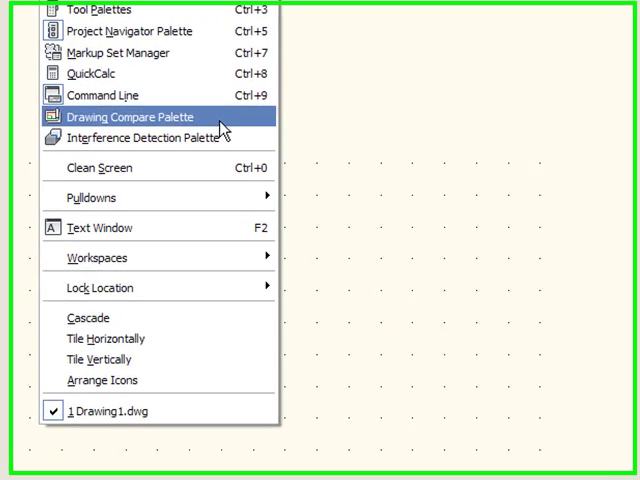
left_click(130, 117)
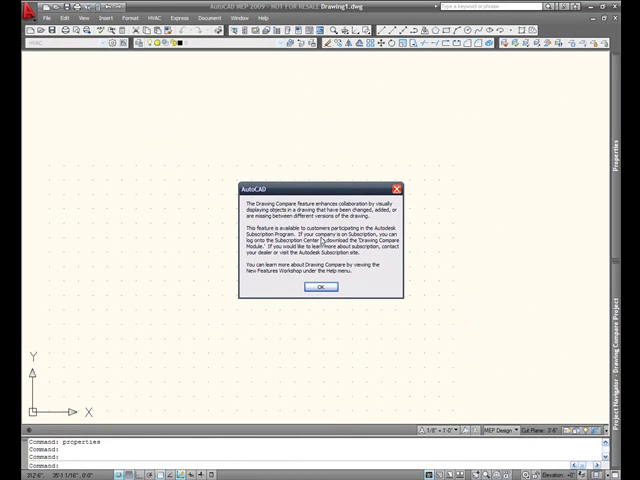
left_click(319, 287)
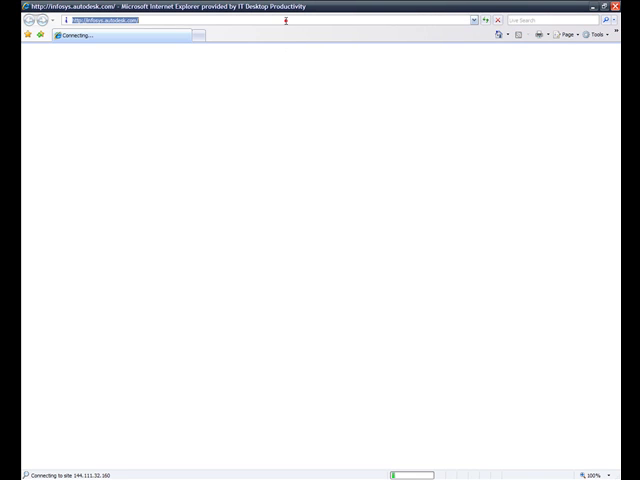
Sign in to the Autodesk Subscription Center with User ID and password.
type("www")
type("subpartner@autodesk")
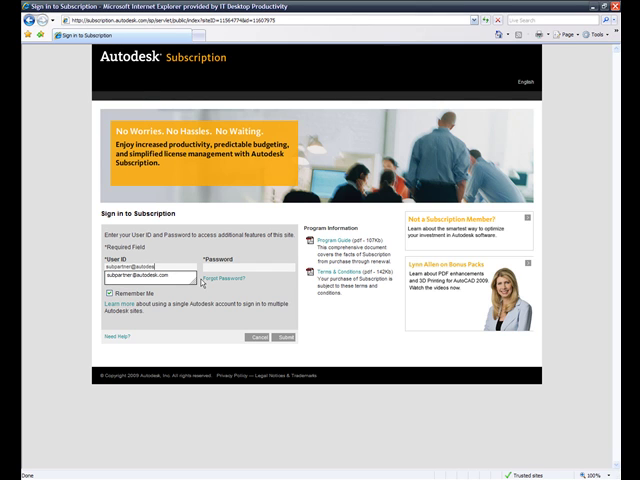
type("***")
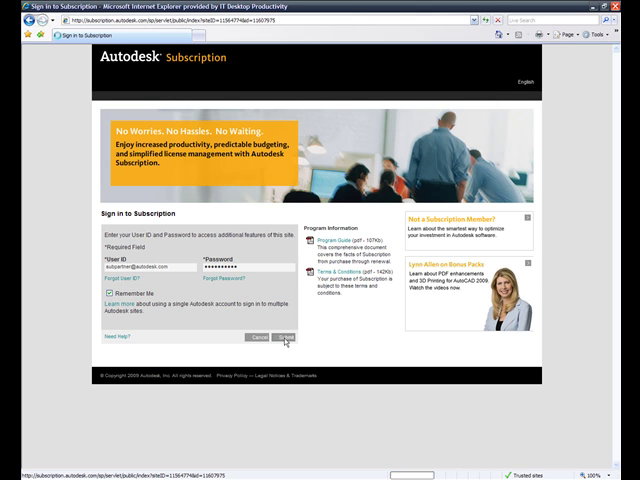
left_click(286, 336)
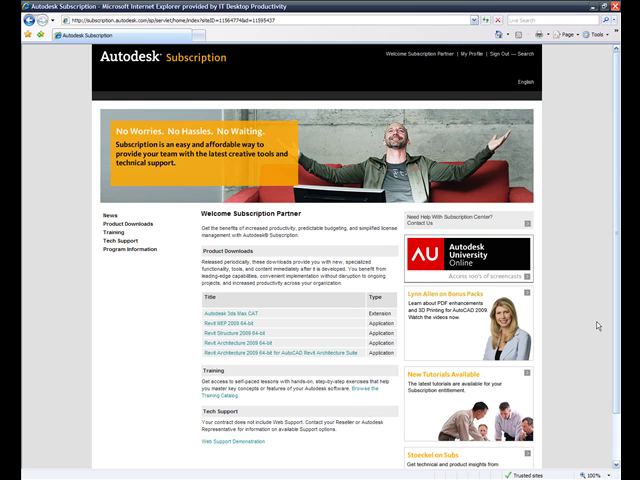
Open the AutoCAD Architecture 2009 Drawing Compare Module page from Product Downloads.
left_click(125, 223)
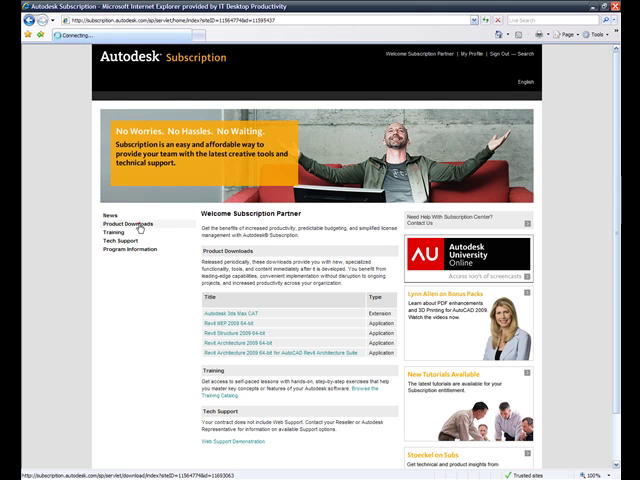
left_click(126, 223)
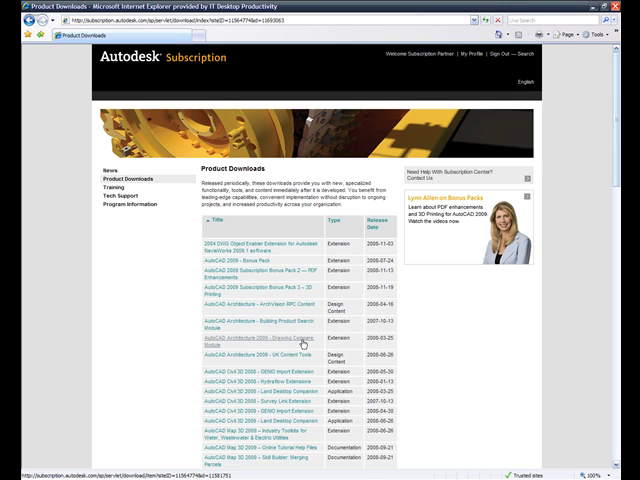
left_click(230, 341)
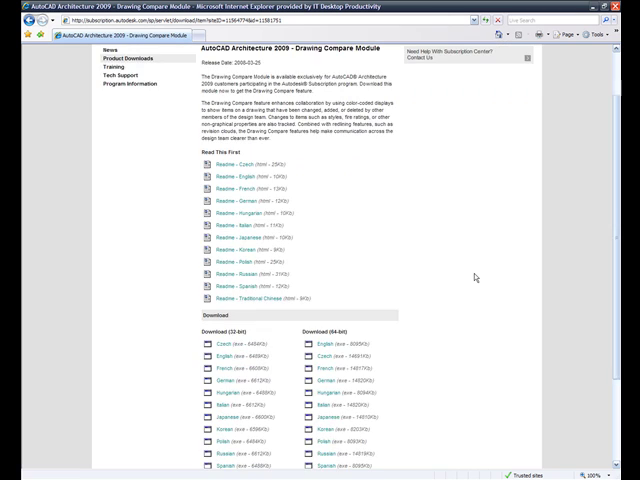
scroll("down", 3)
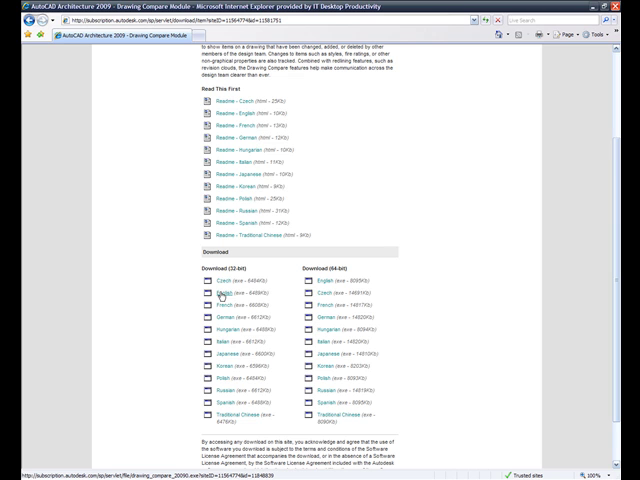
Download and save the English 32-bit Drawing Compare installer.
right_click(216, 293)
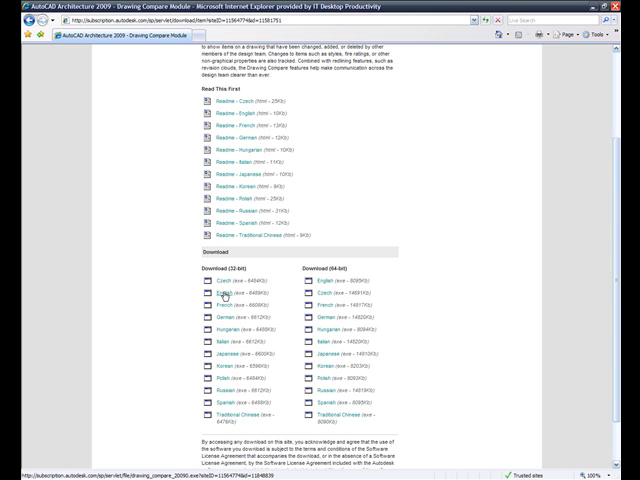
left_click(221, 291)
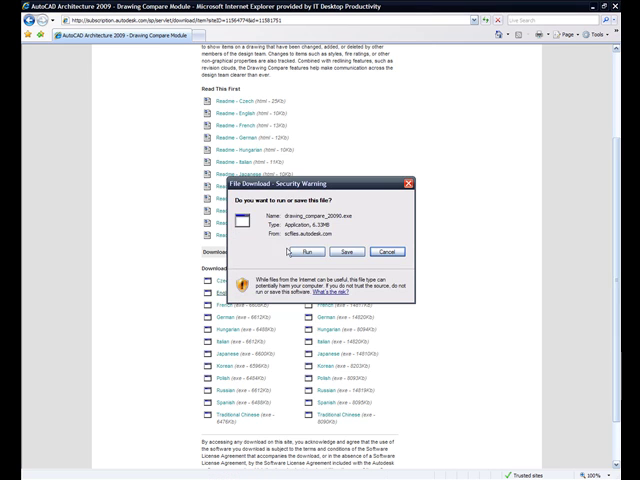
left_click(335, 251)
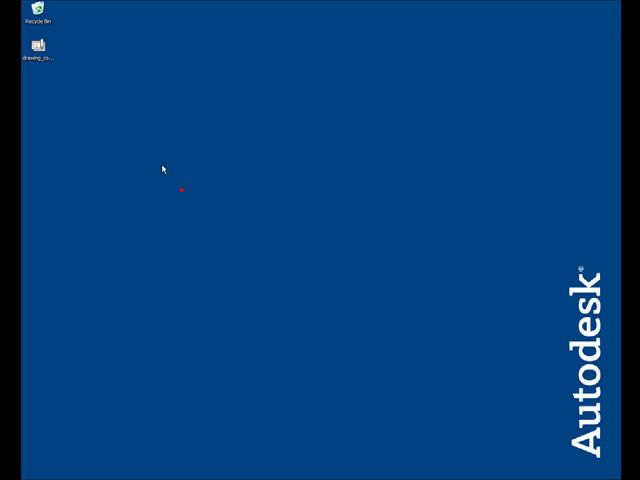
Run the drawing_compare installer, accept the license, install for AutoCAD MEP 2009, and finish.
left_click_drag(37, 46, 252, 203)
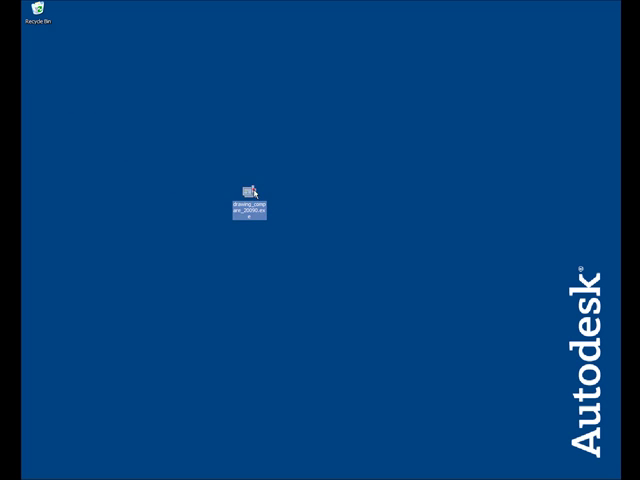
double_click(251, 190)
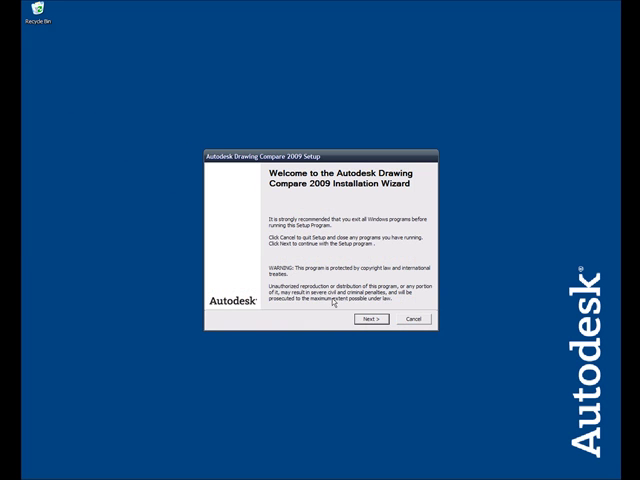
left_click(372, 319)
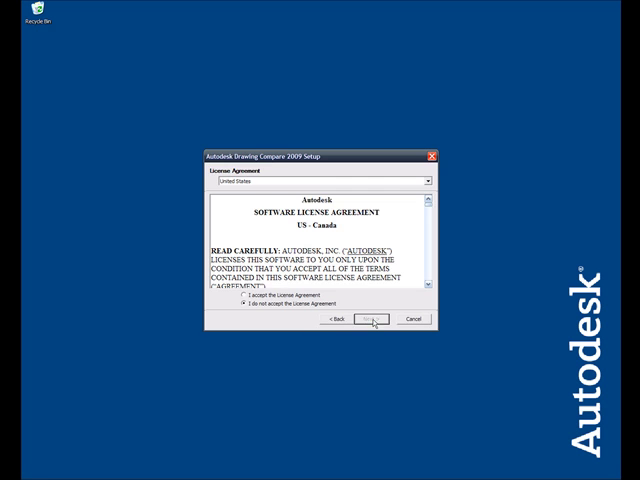
left_click(372, 318)
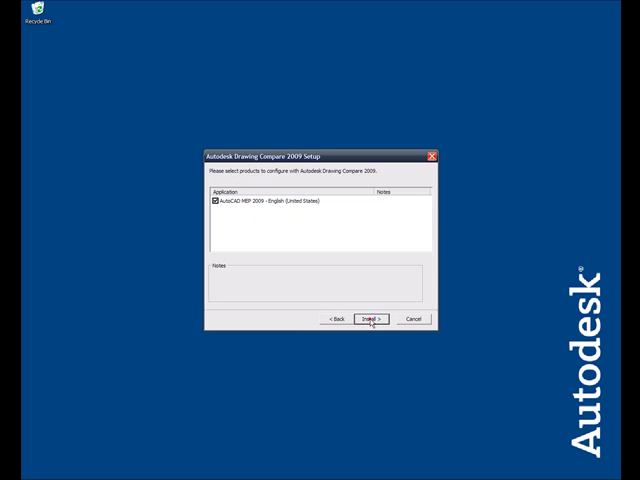
left_click(372, 318)
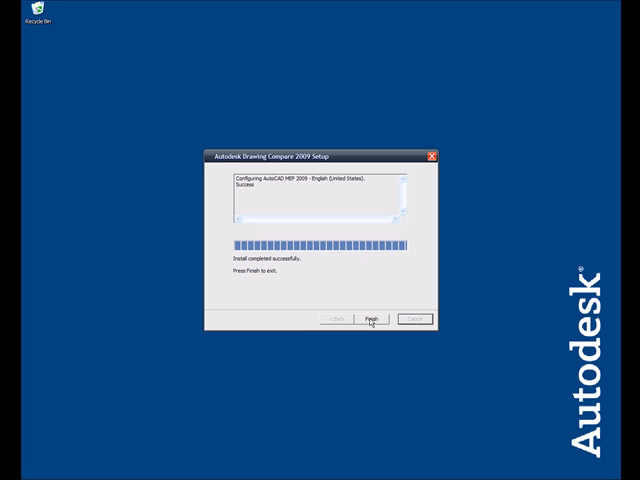
left_click(381, 317)
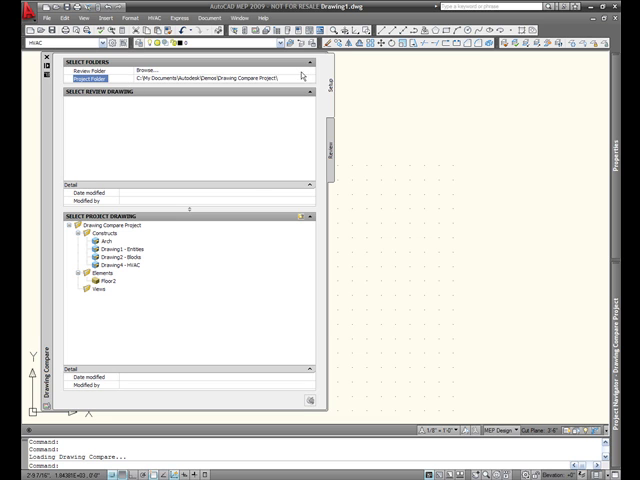
Choose floor2 from the Revised folder as the review drawing against Floor2.
left_click(143, 65)
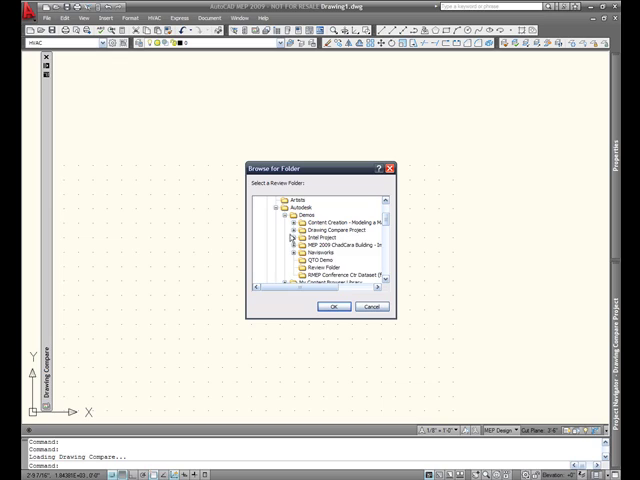
left_click(295, 237)
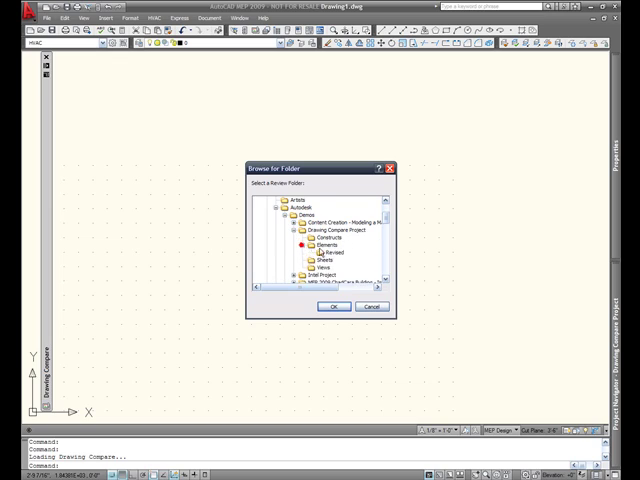
left_click(359, 306)
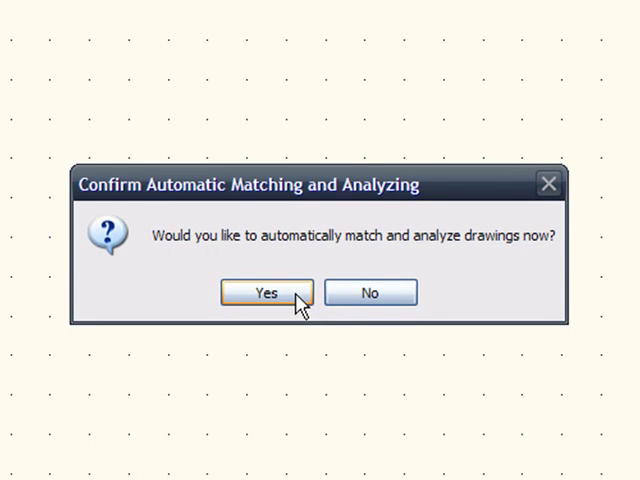
mouse_move(90, 360)
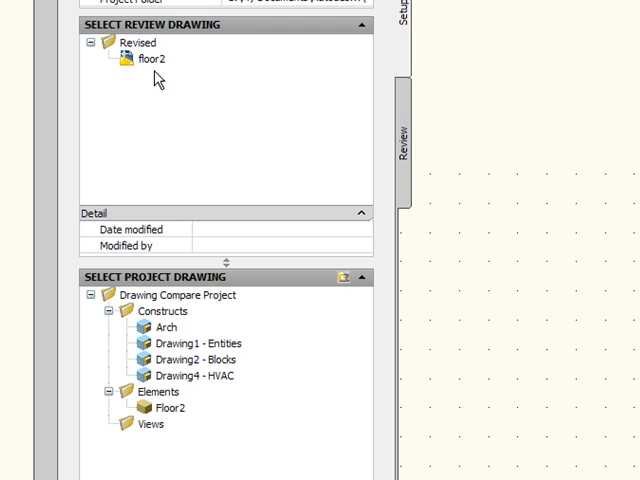
left_click(150, 63)
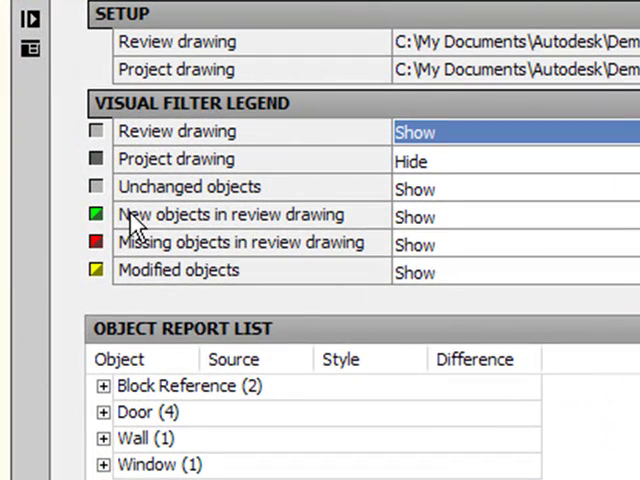
mouse_move(140, 258)
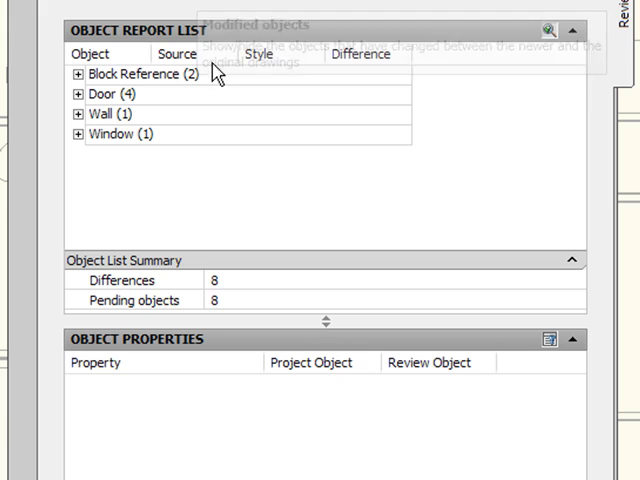
mouse_move(128, 133)
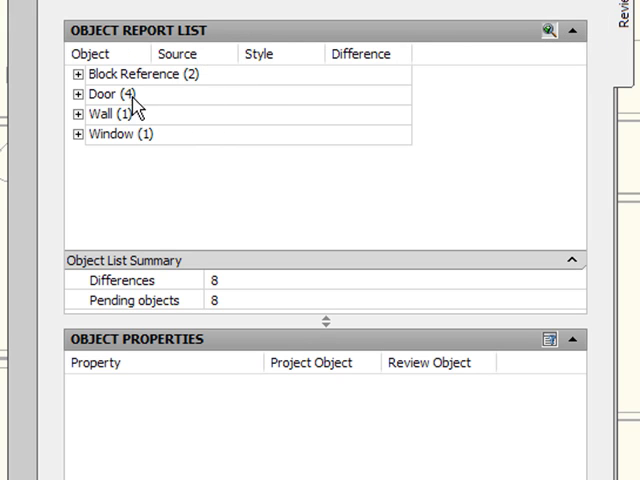
Expand Block Reference, Door and Wall groups and check the eight-difference count.
left_click(73, 75)
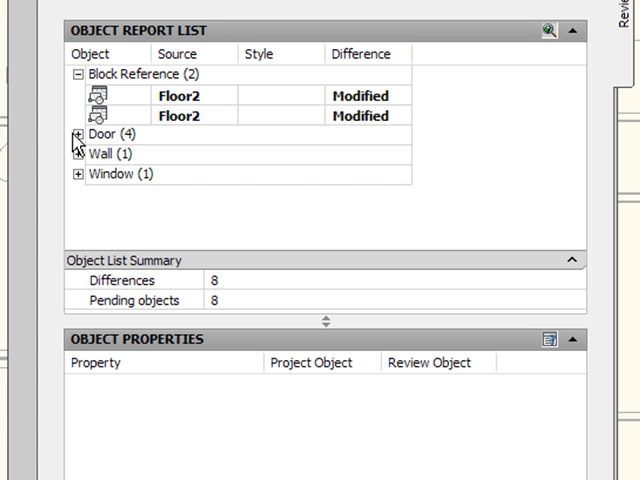
left_click(81, 134)
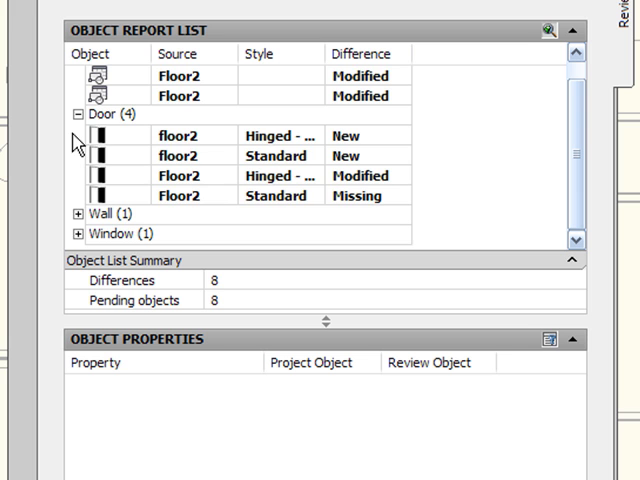
left_click(82, 214)
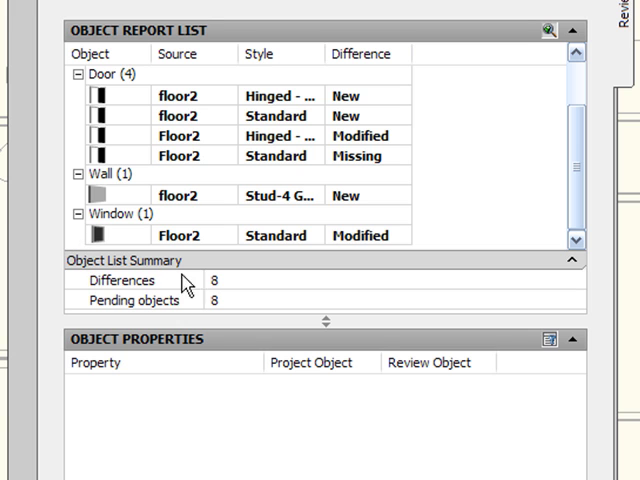
left_click(123, 280)
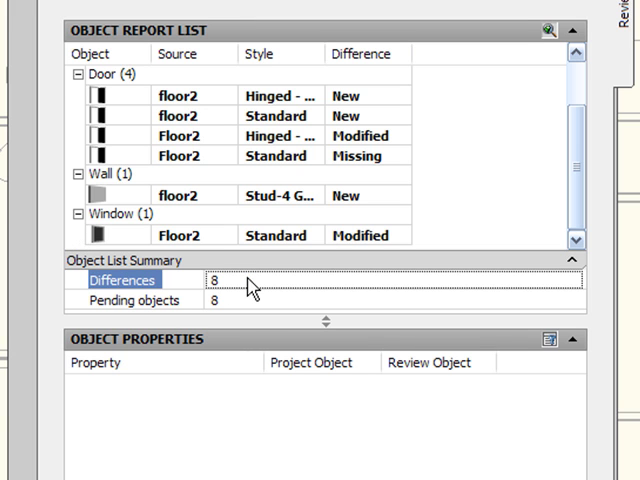
left_click(135, 300)
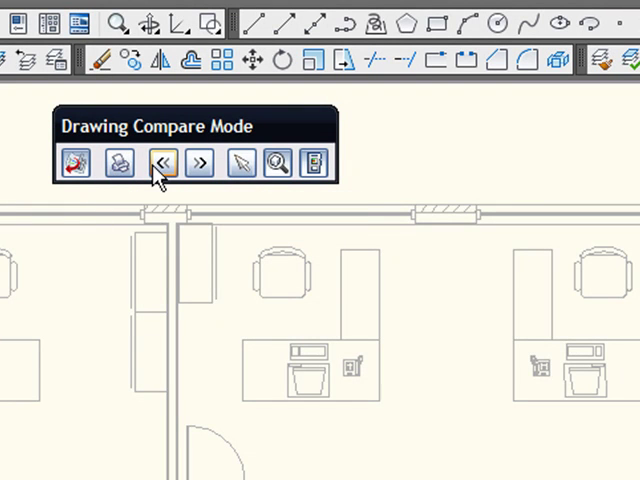
mouse_move(162, 163)
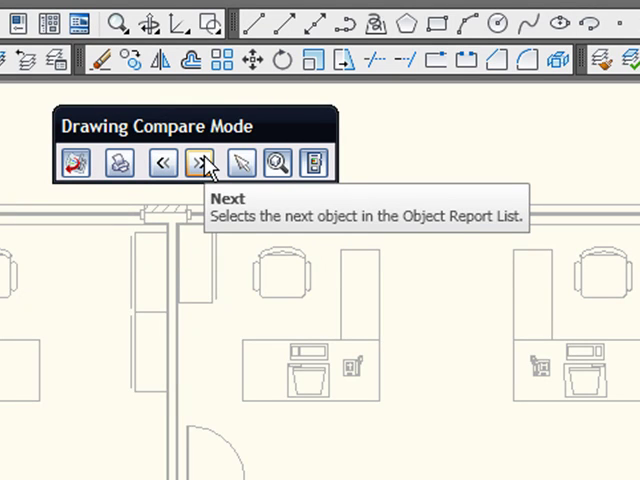
mouse_move(240, 163)
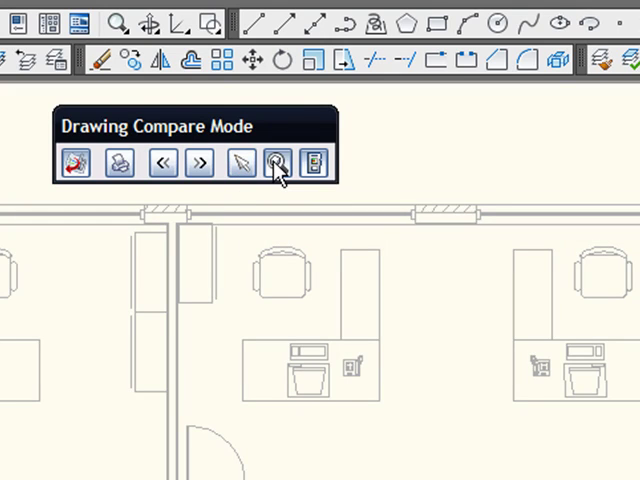
mouse_move(277, 162)
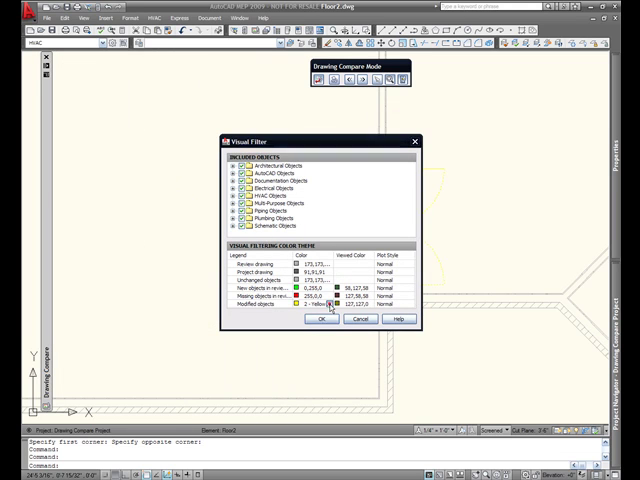
Pick a display colour for modified objects in the visual filter color theme.
left_click(345, 305)
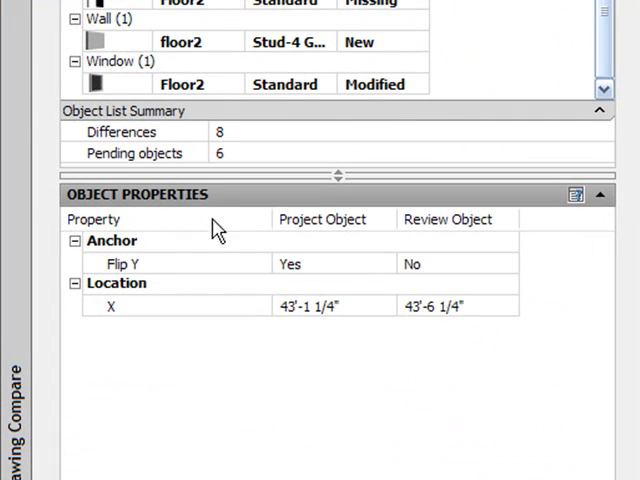
mouse_move(140, 265)
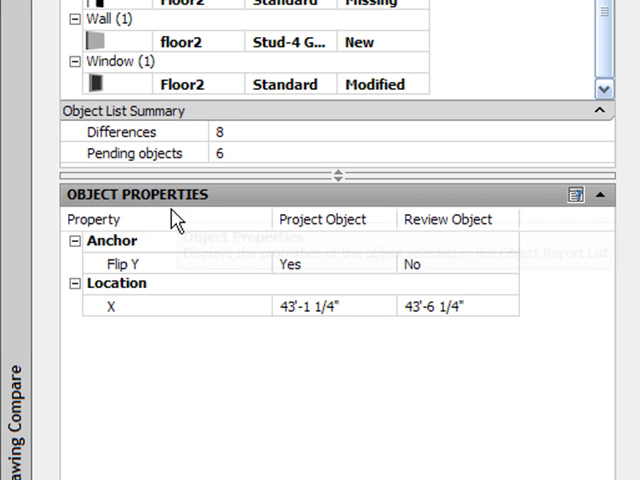
mouse_move(112, 260)
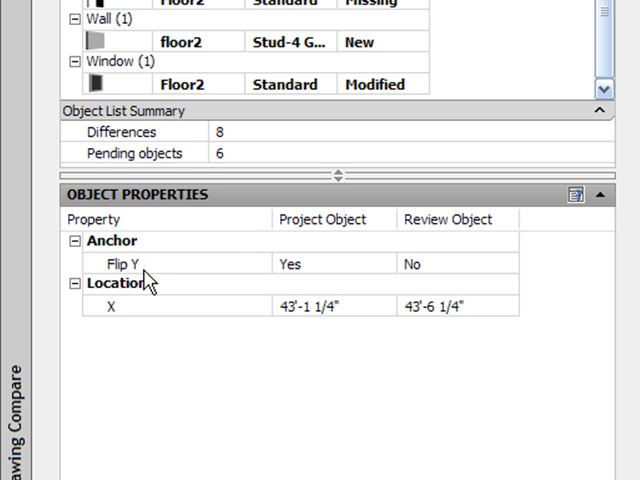
mouse_move(453, 272)
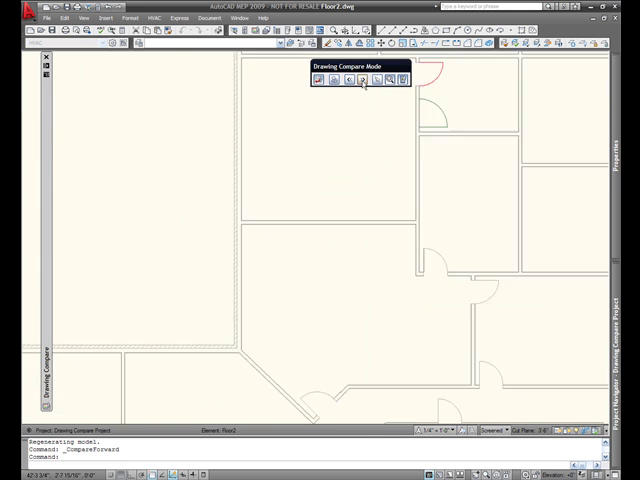
Step twice through differences to the block reference with changed Attribute 3.
left_click(357, 80)
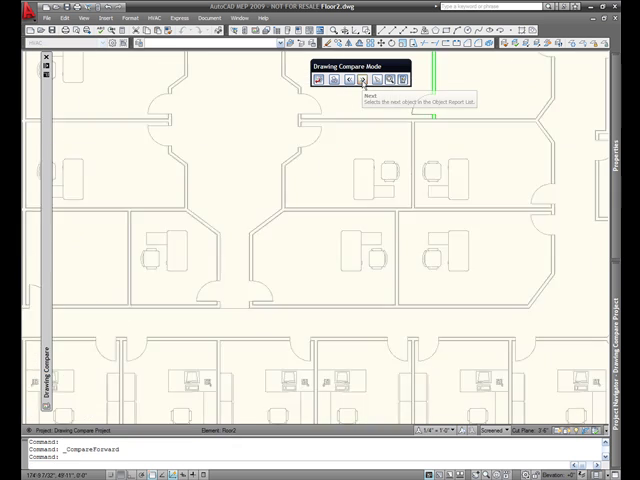
left_click(356, 86)
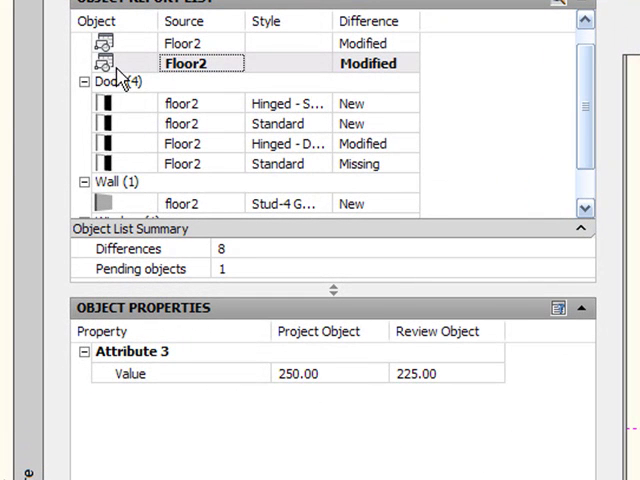
mouse_move(560, 75)
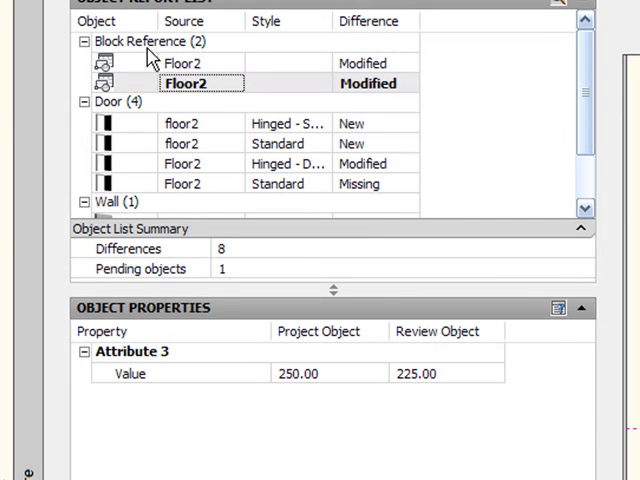
mouse_move(308, 163)
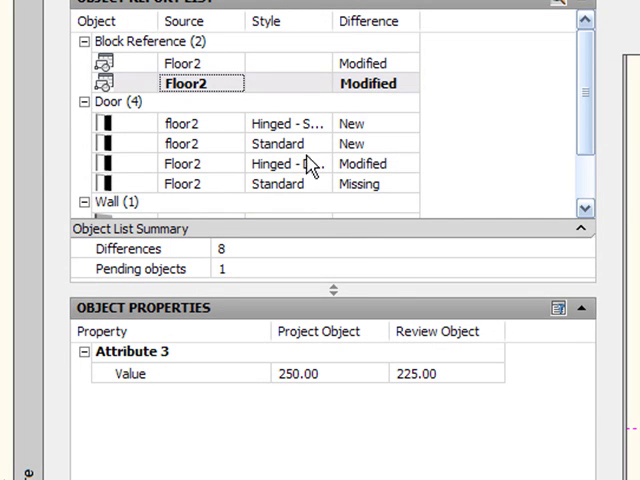
mouse_move(168, 382)
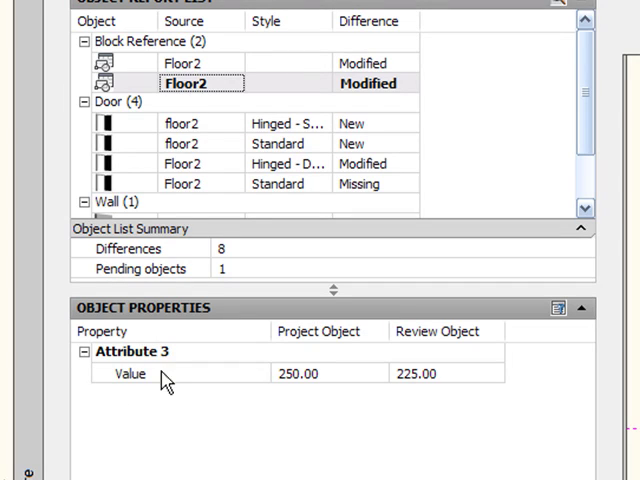
mouse_move(345, 379)
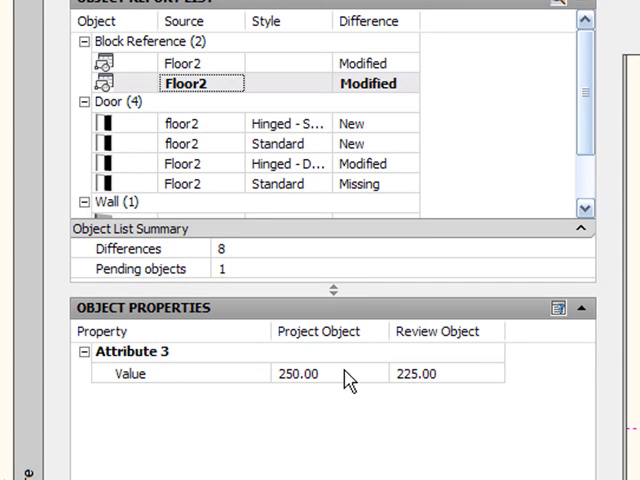
mouse_move(451, 338)
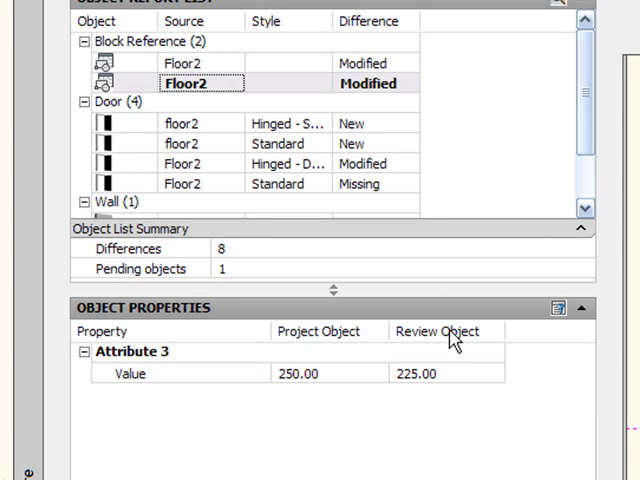